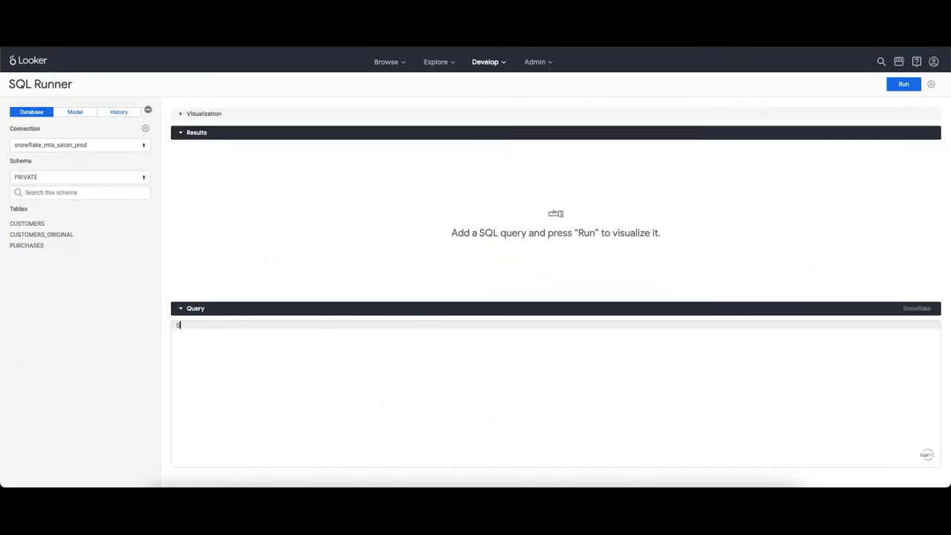
Step: Enter 'SELECT * FROM orgdata.public.customers;' in the SQL Runner query editor
text(ELECT * FROM c)
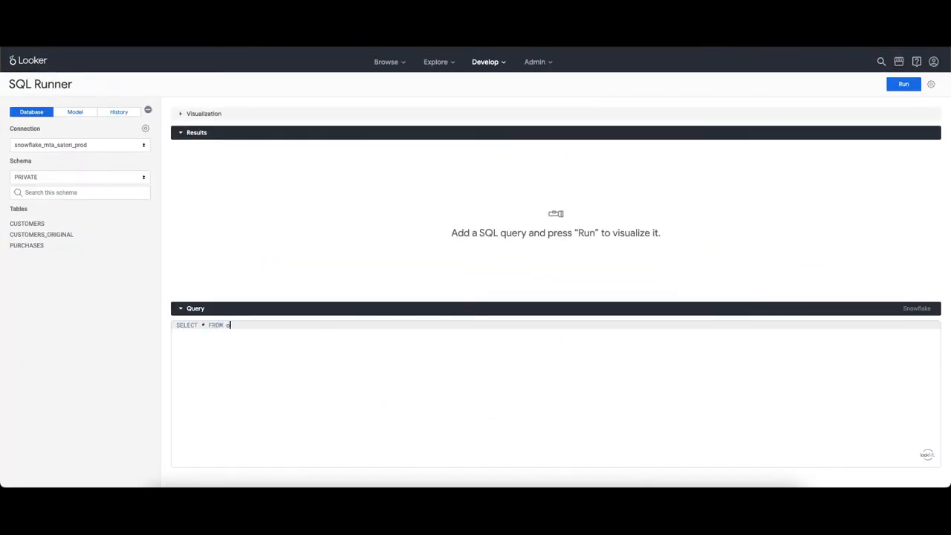
text(rgdata.publi)
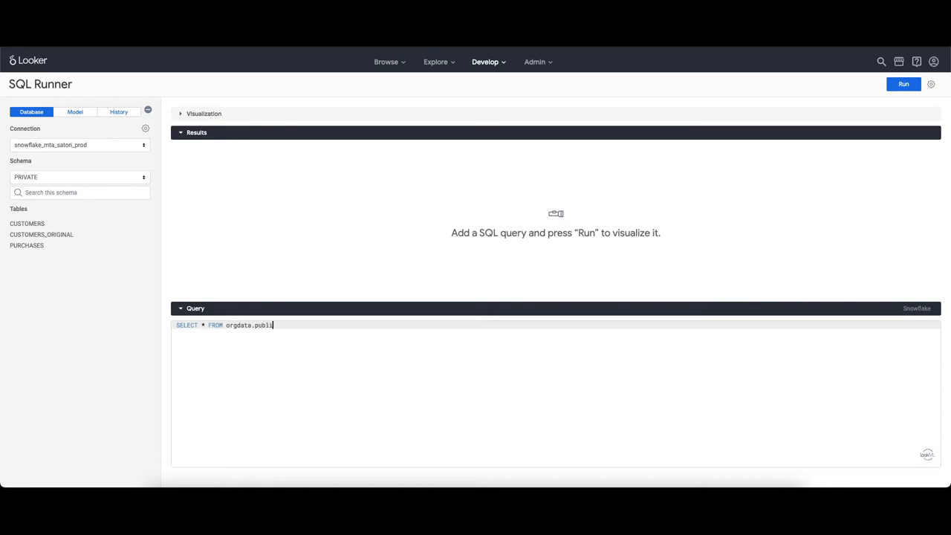
text(c.customers;)
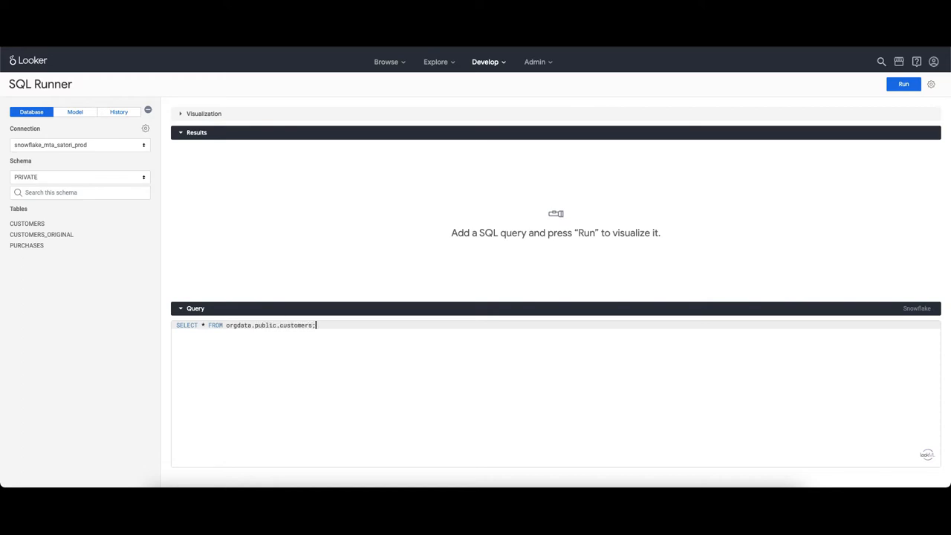
Step: After the access denial, request Customer Demographics access with message 'For reasons', then approve it
click(904, 83)
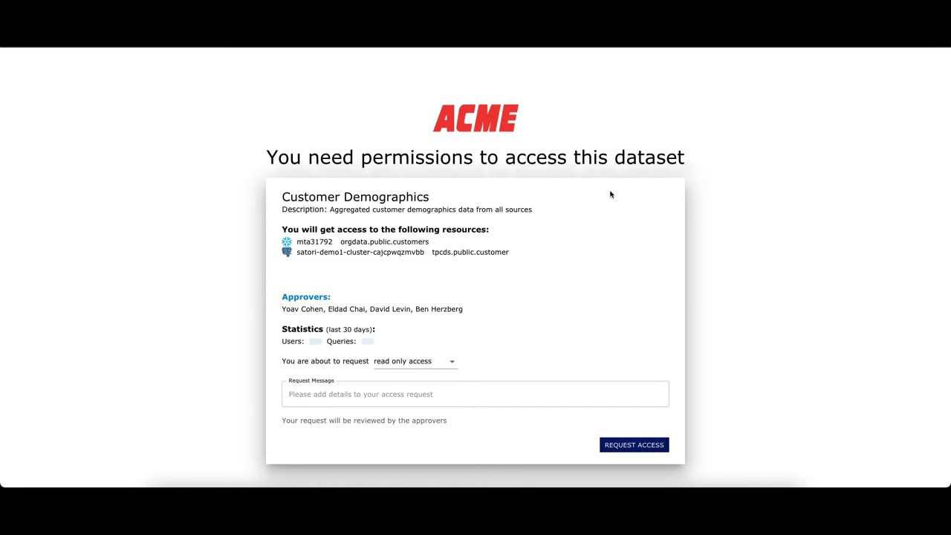
text(For reasons)
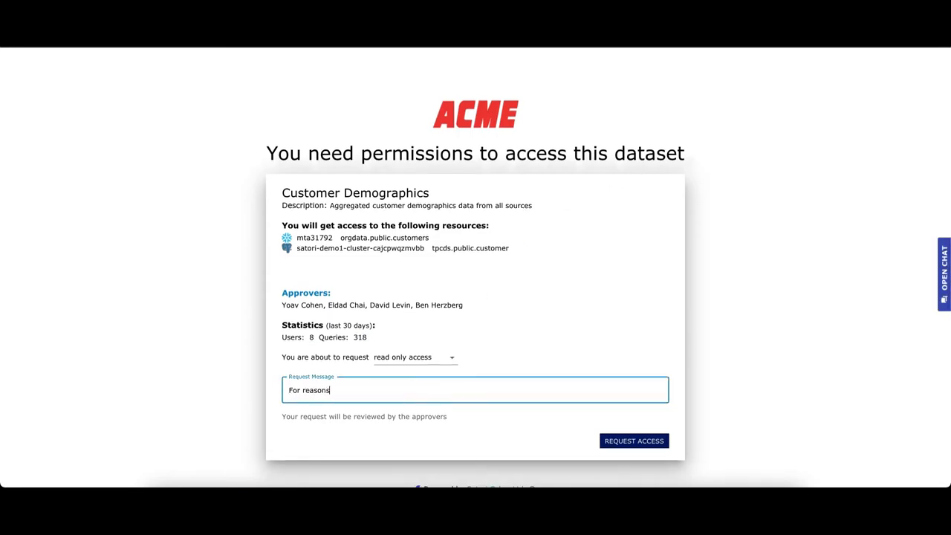
click(634, 441)
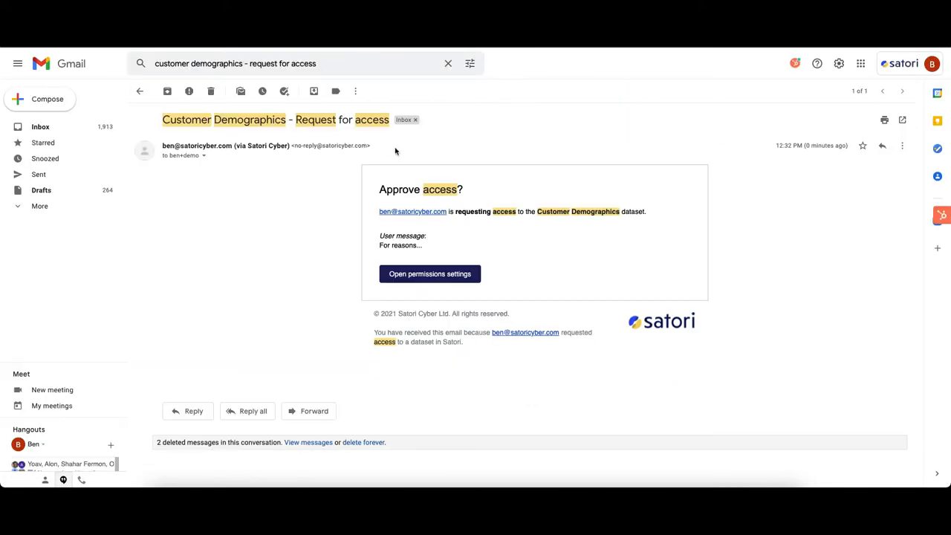
click(430, 273)
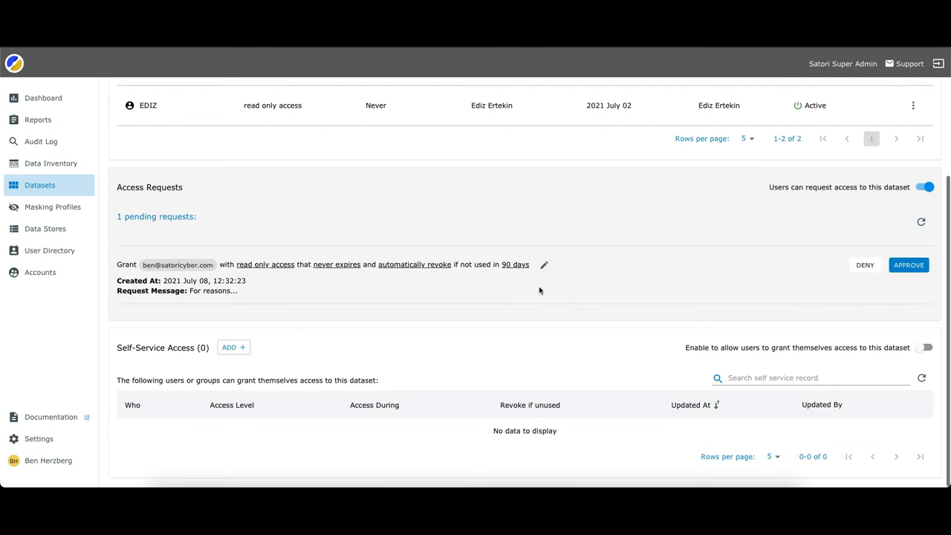
click(909, 264)
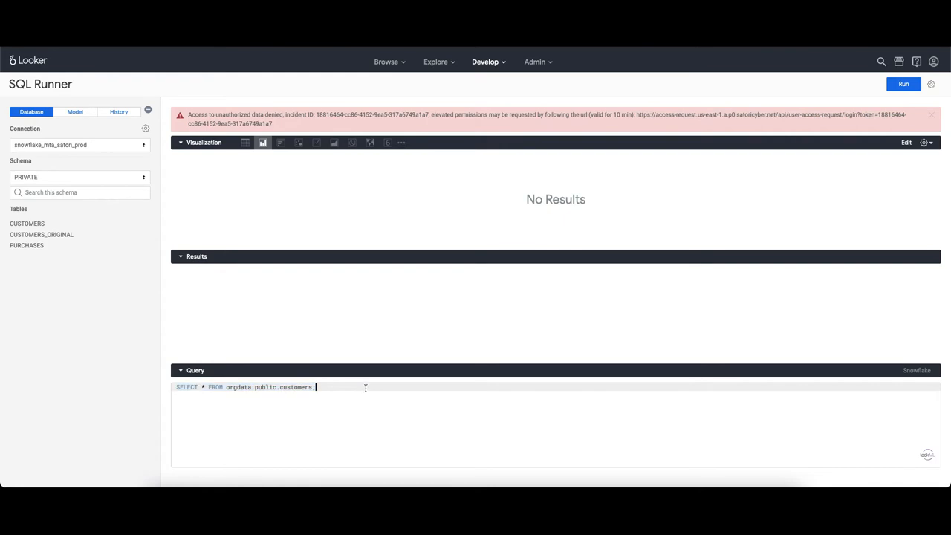
Step: Rerun the customers query, now returning 637 customer rows
click(904, 84)
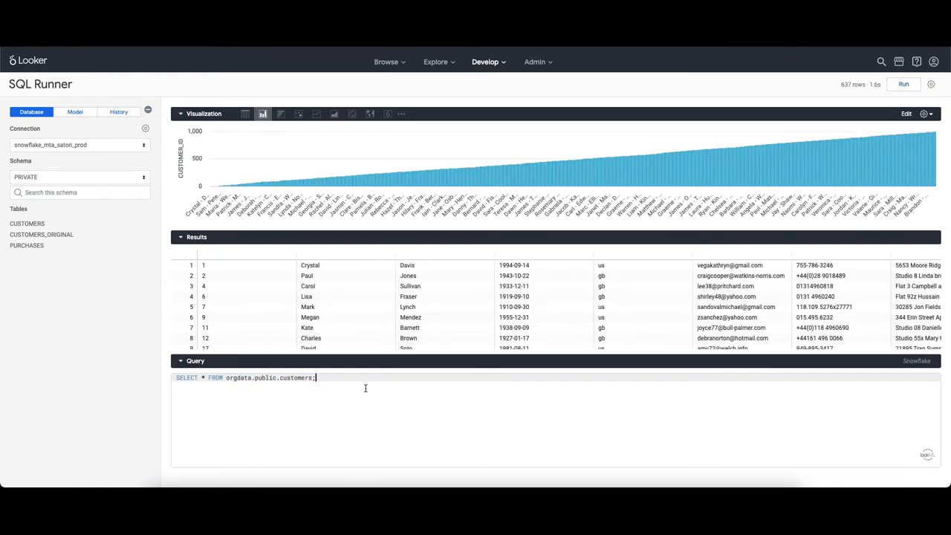
click(903, 84)
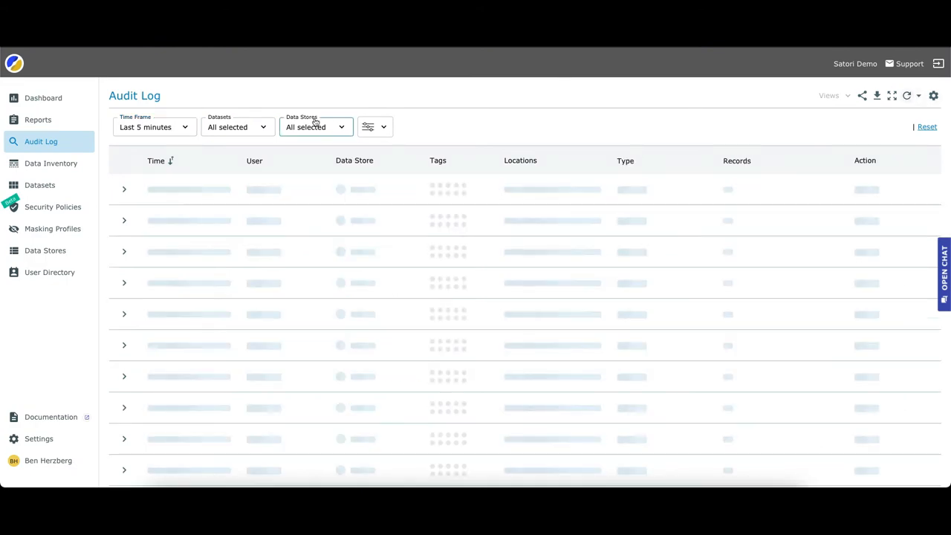
Step: Inspect the Looker SELECT entry's records and column tags, then view Data Inventory
click(125, 189)
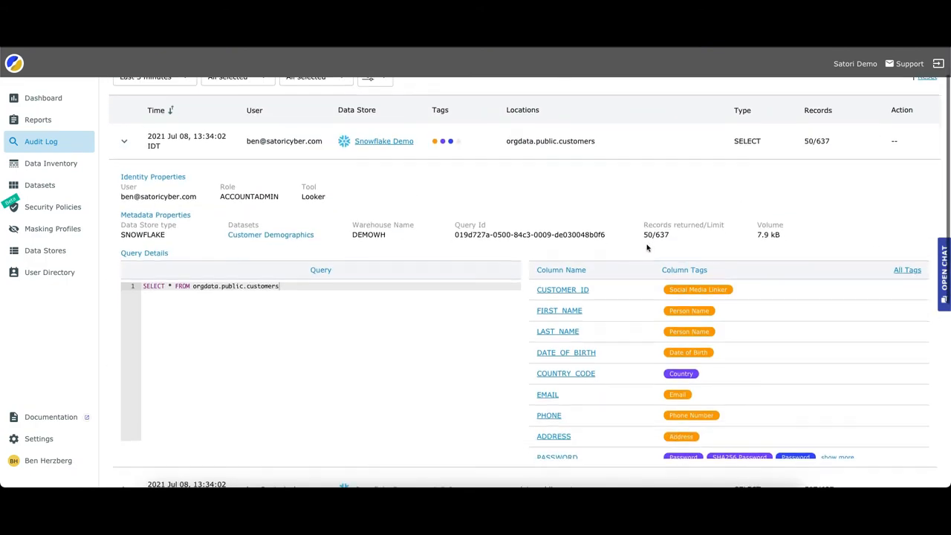
scroll(down, 3)
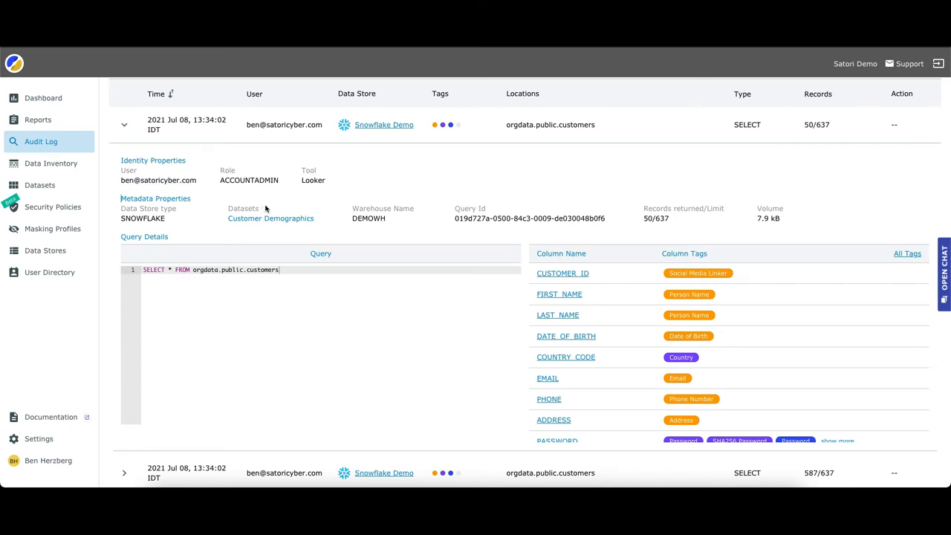
mouse_move(664, 152)
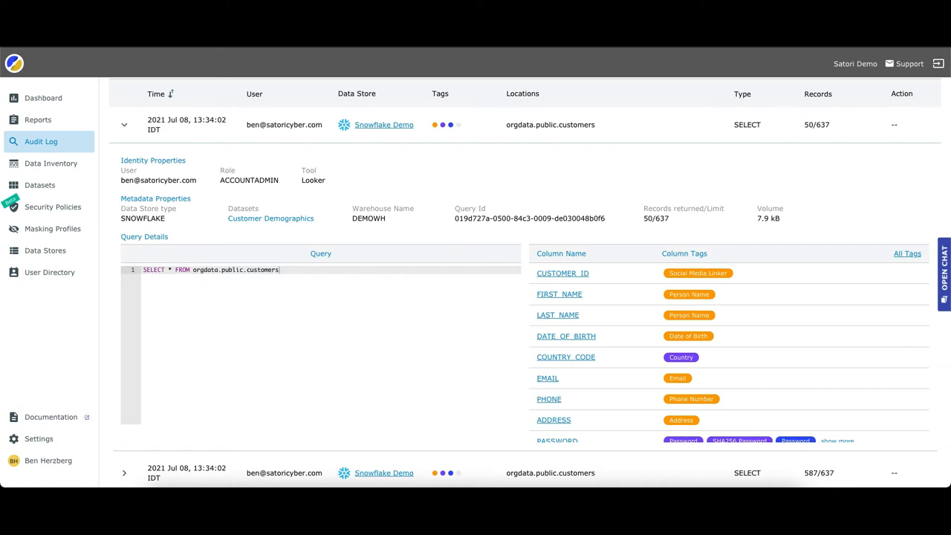
click(50, 163)
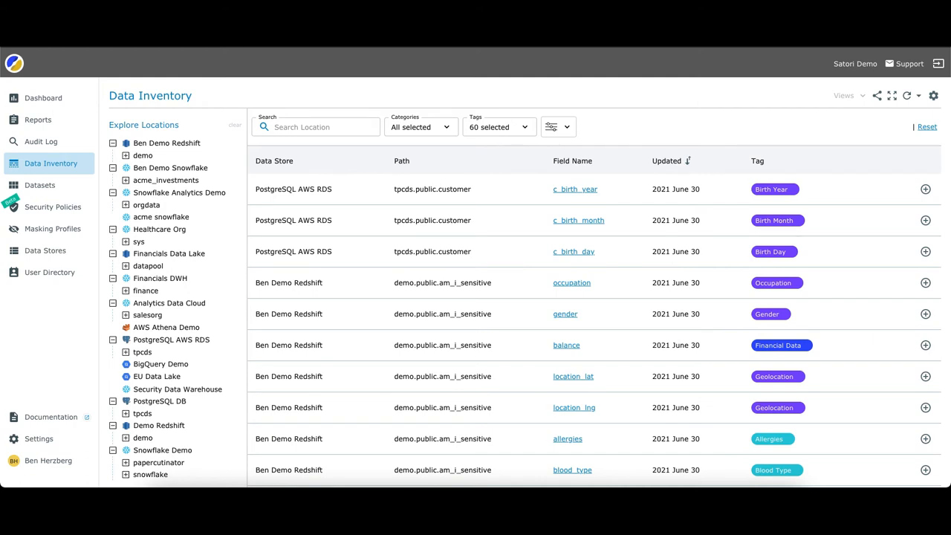
Step: Check the Analysts profile's address masking rule, then start the Data Scientists group
click(52, 229)
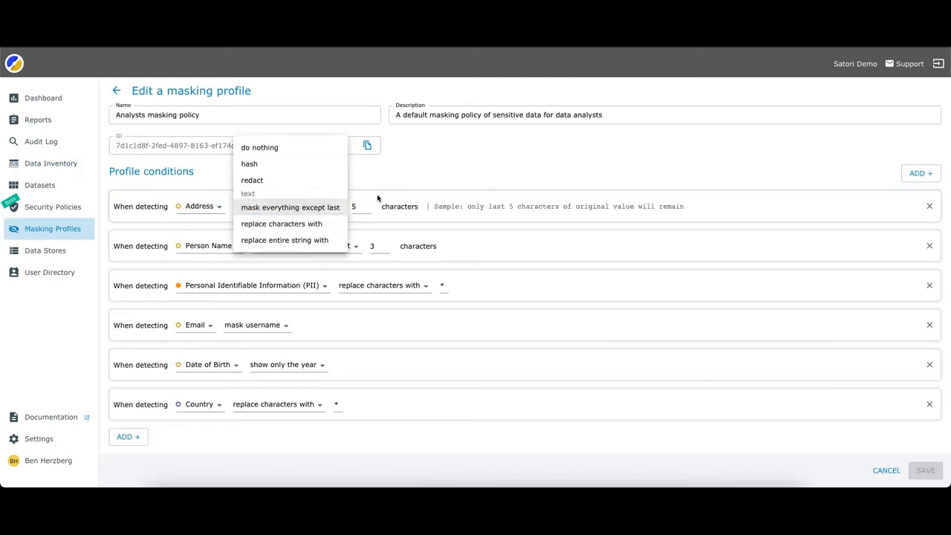
click(290, 206)
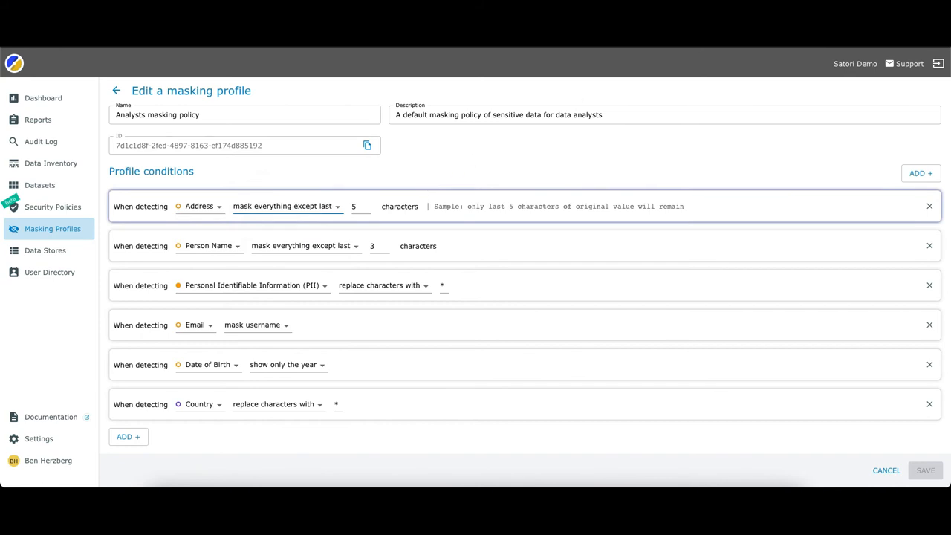
click(50, 272)
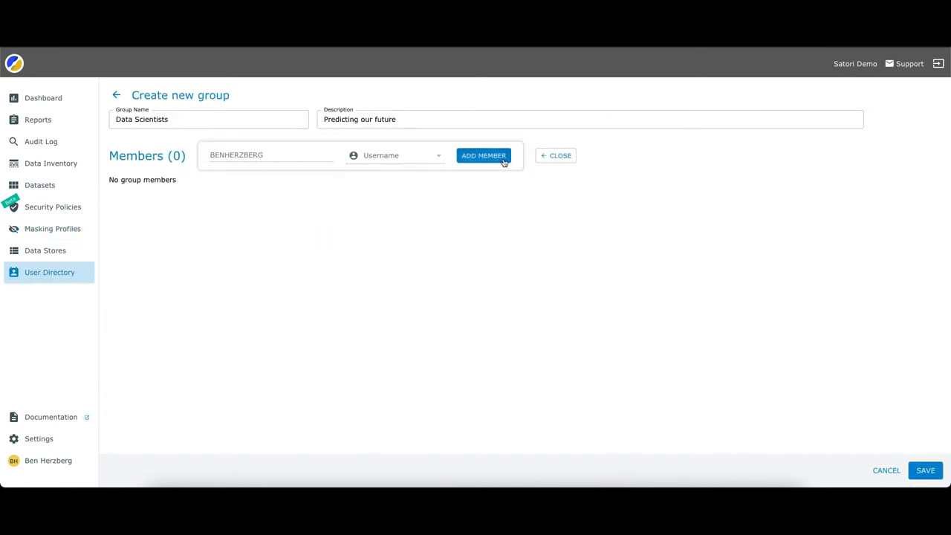
Step: Add the entered user and the Everyone group as Data Scientists members
click(483, 156)
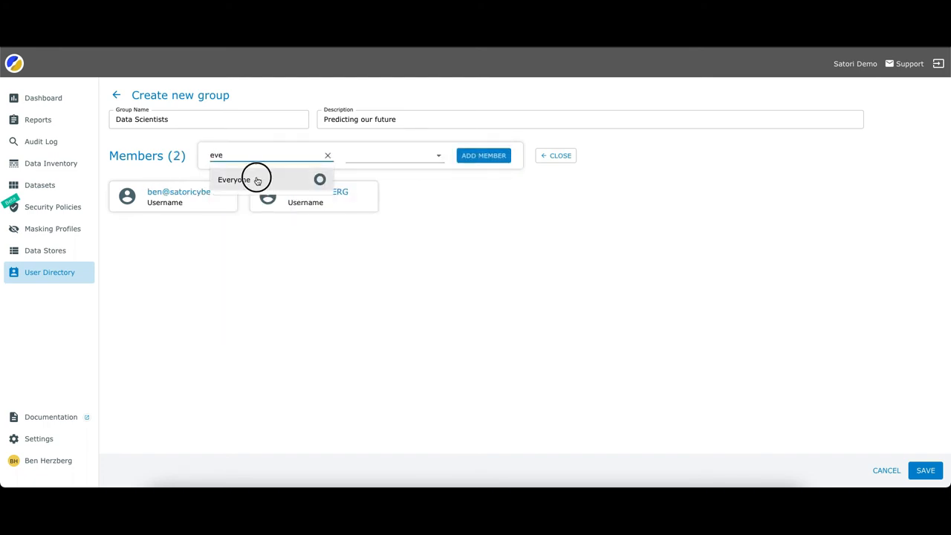
click(234, 179)
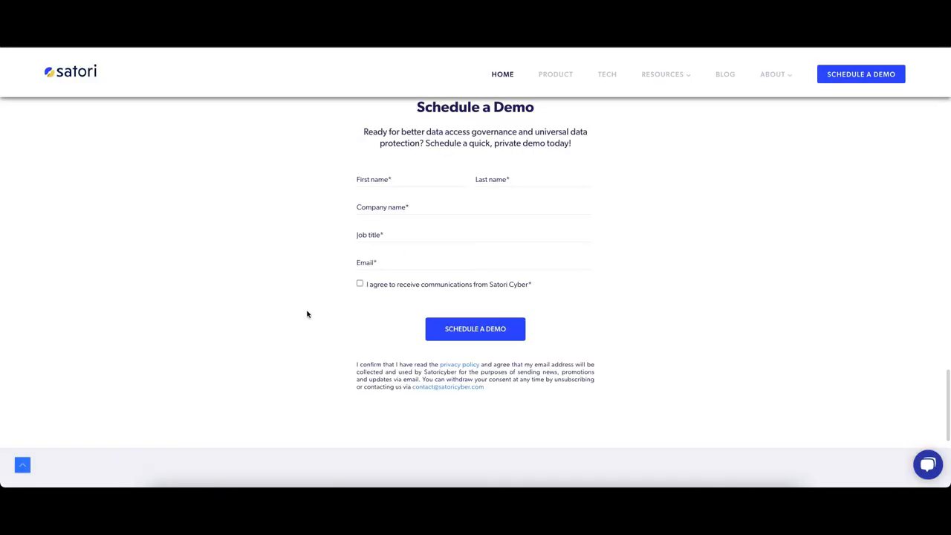
text(Sa)
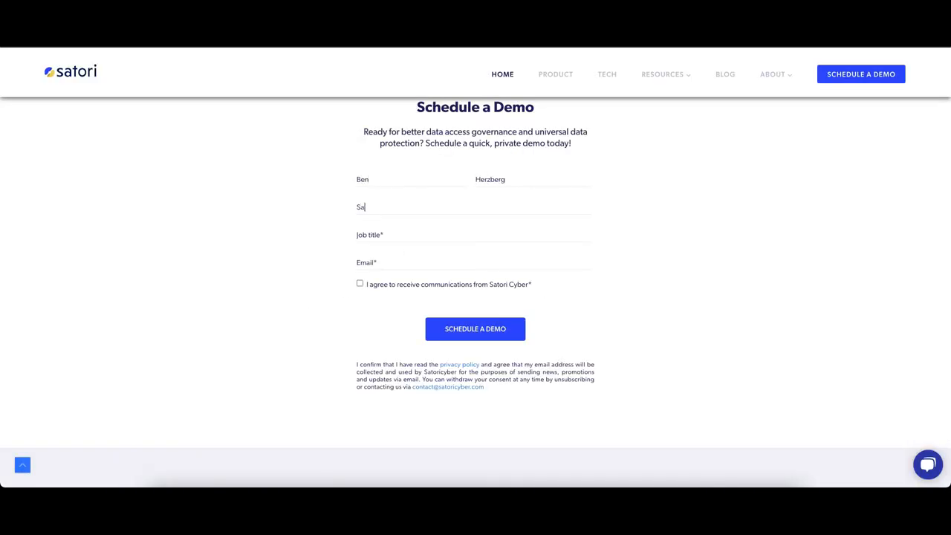
text(Chief Scientist)
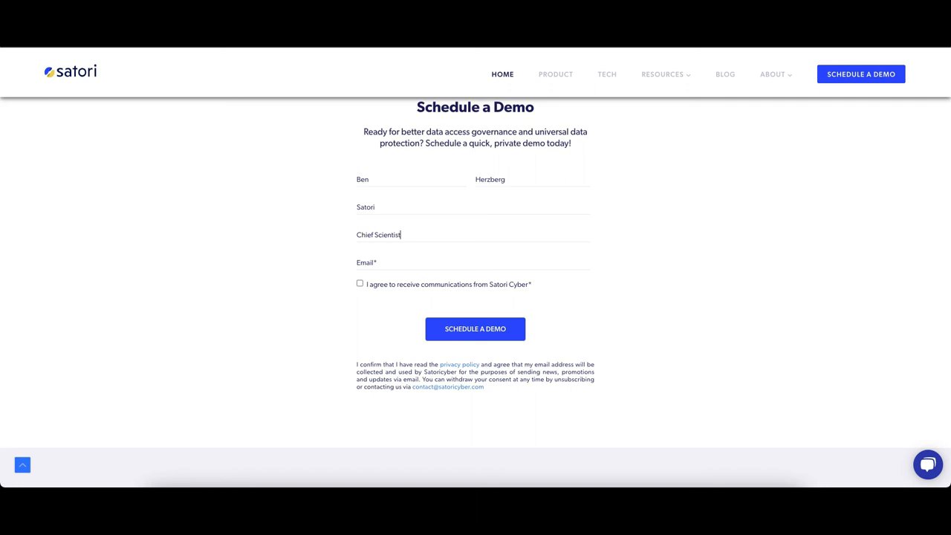
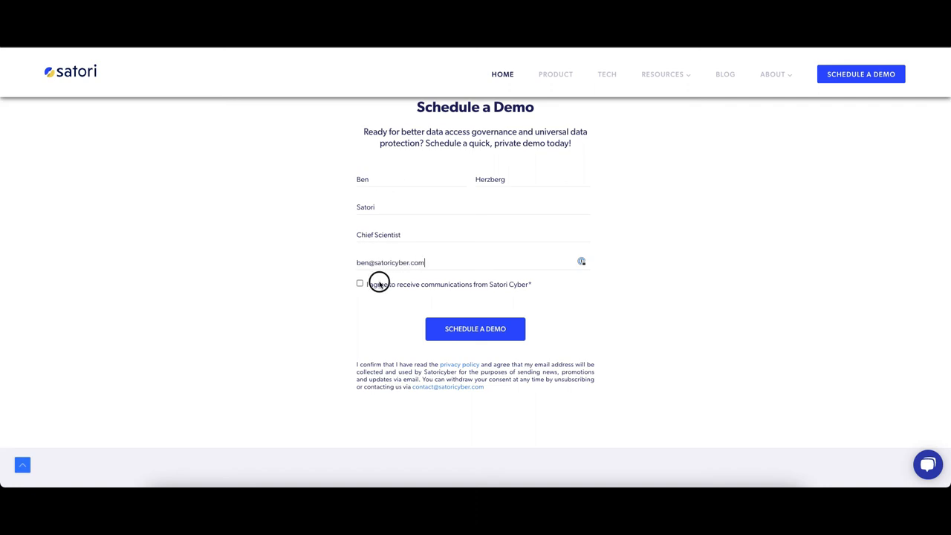